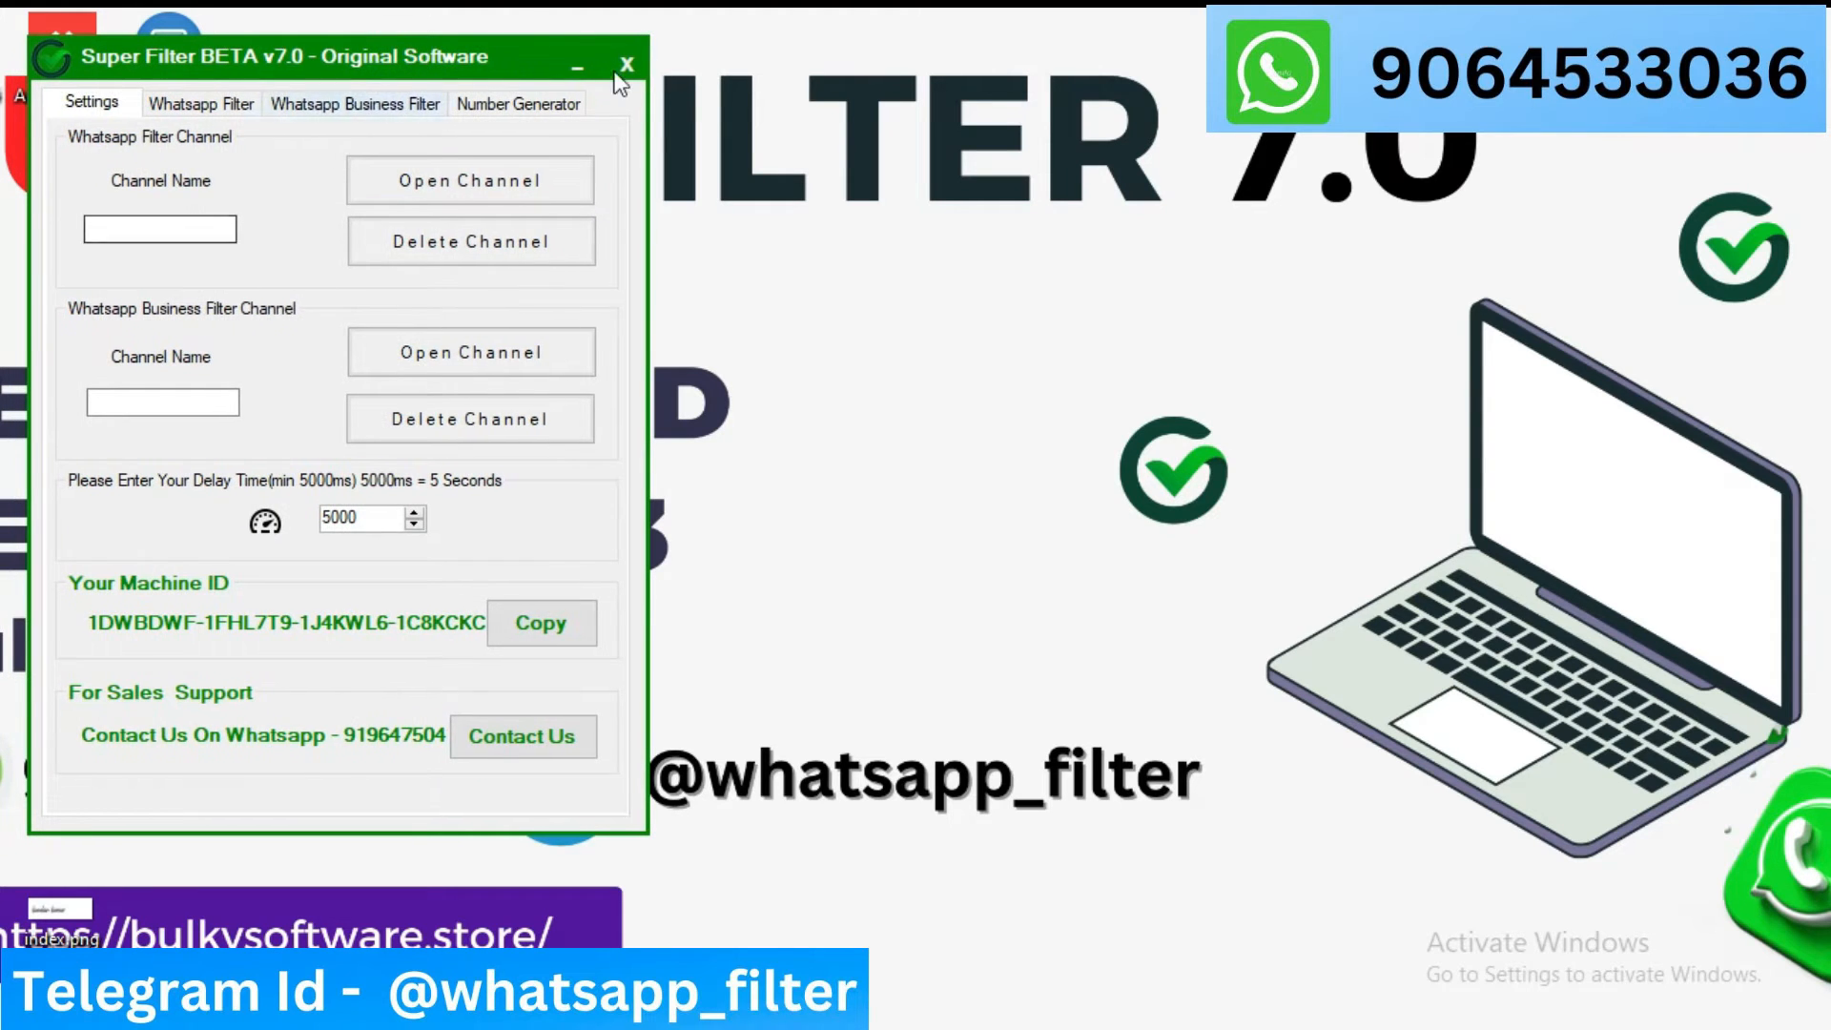
pyautogui.click(517, 103)
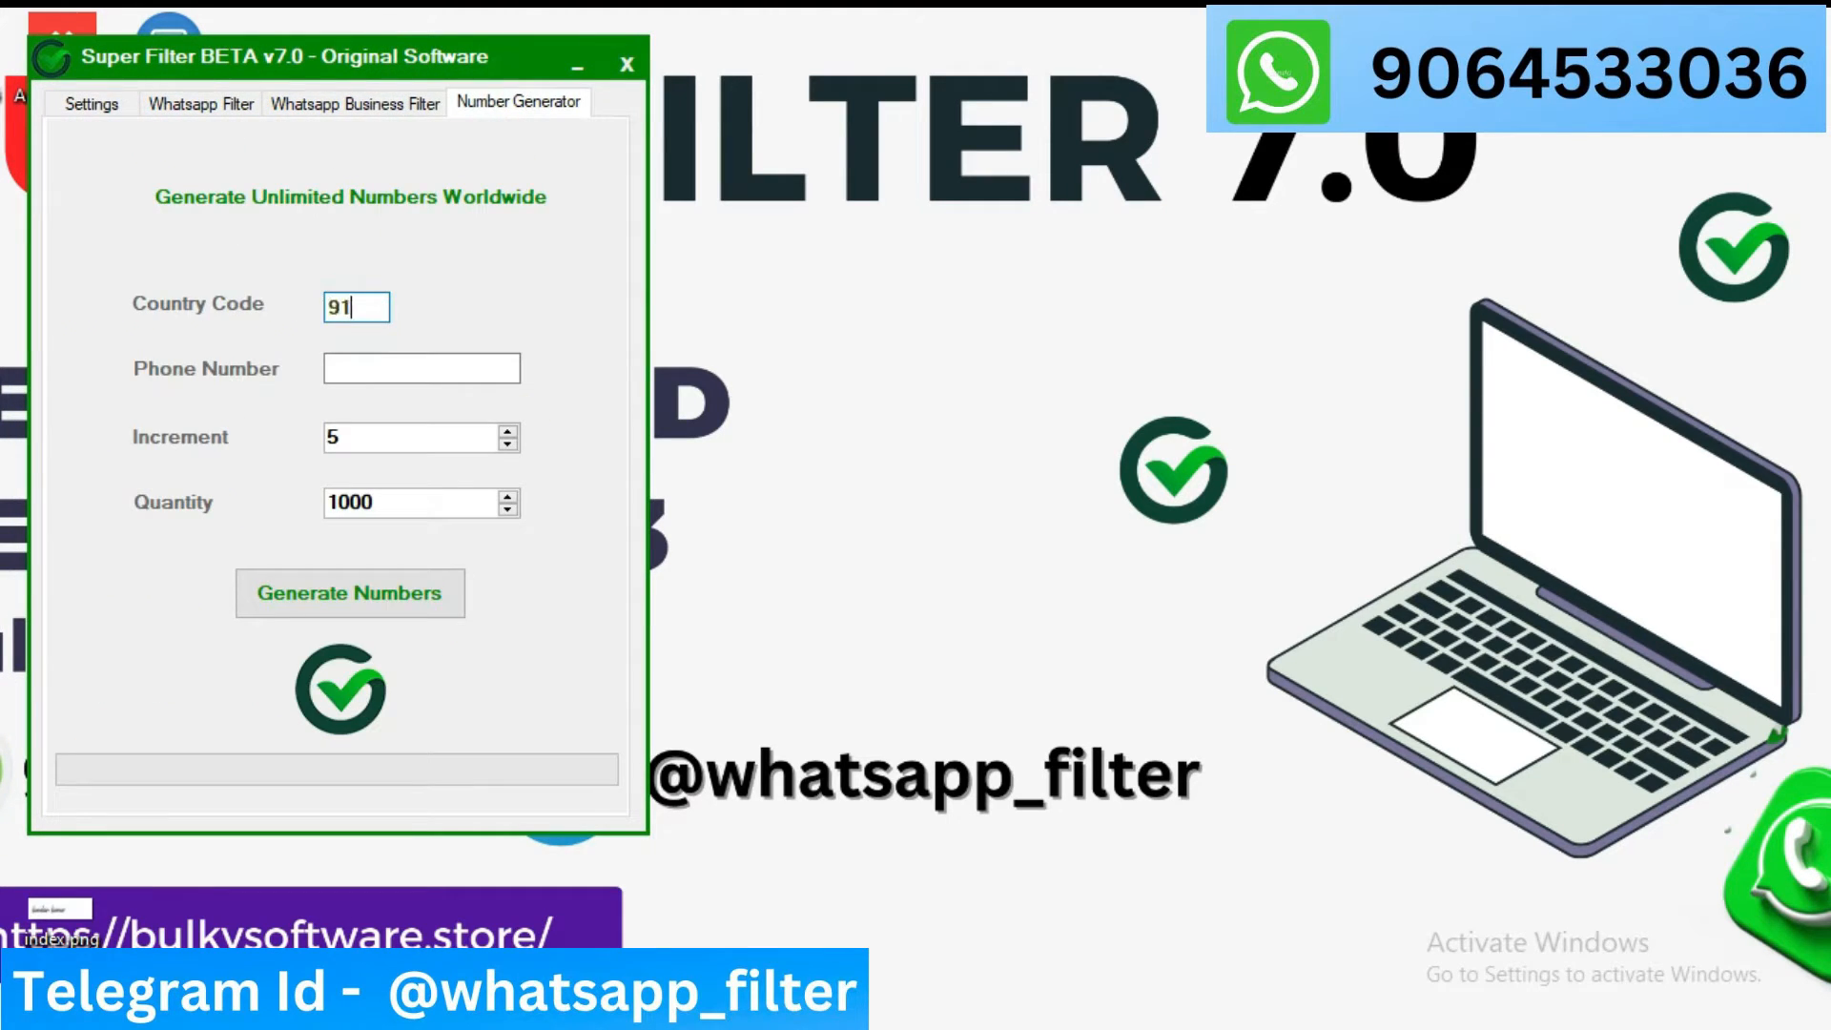
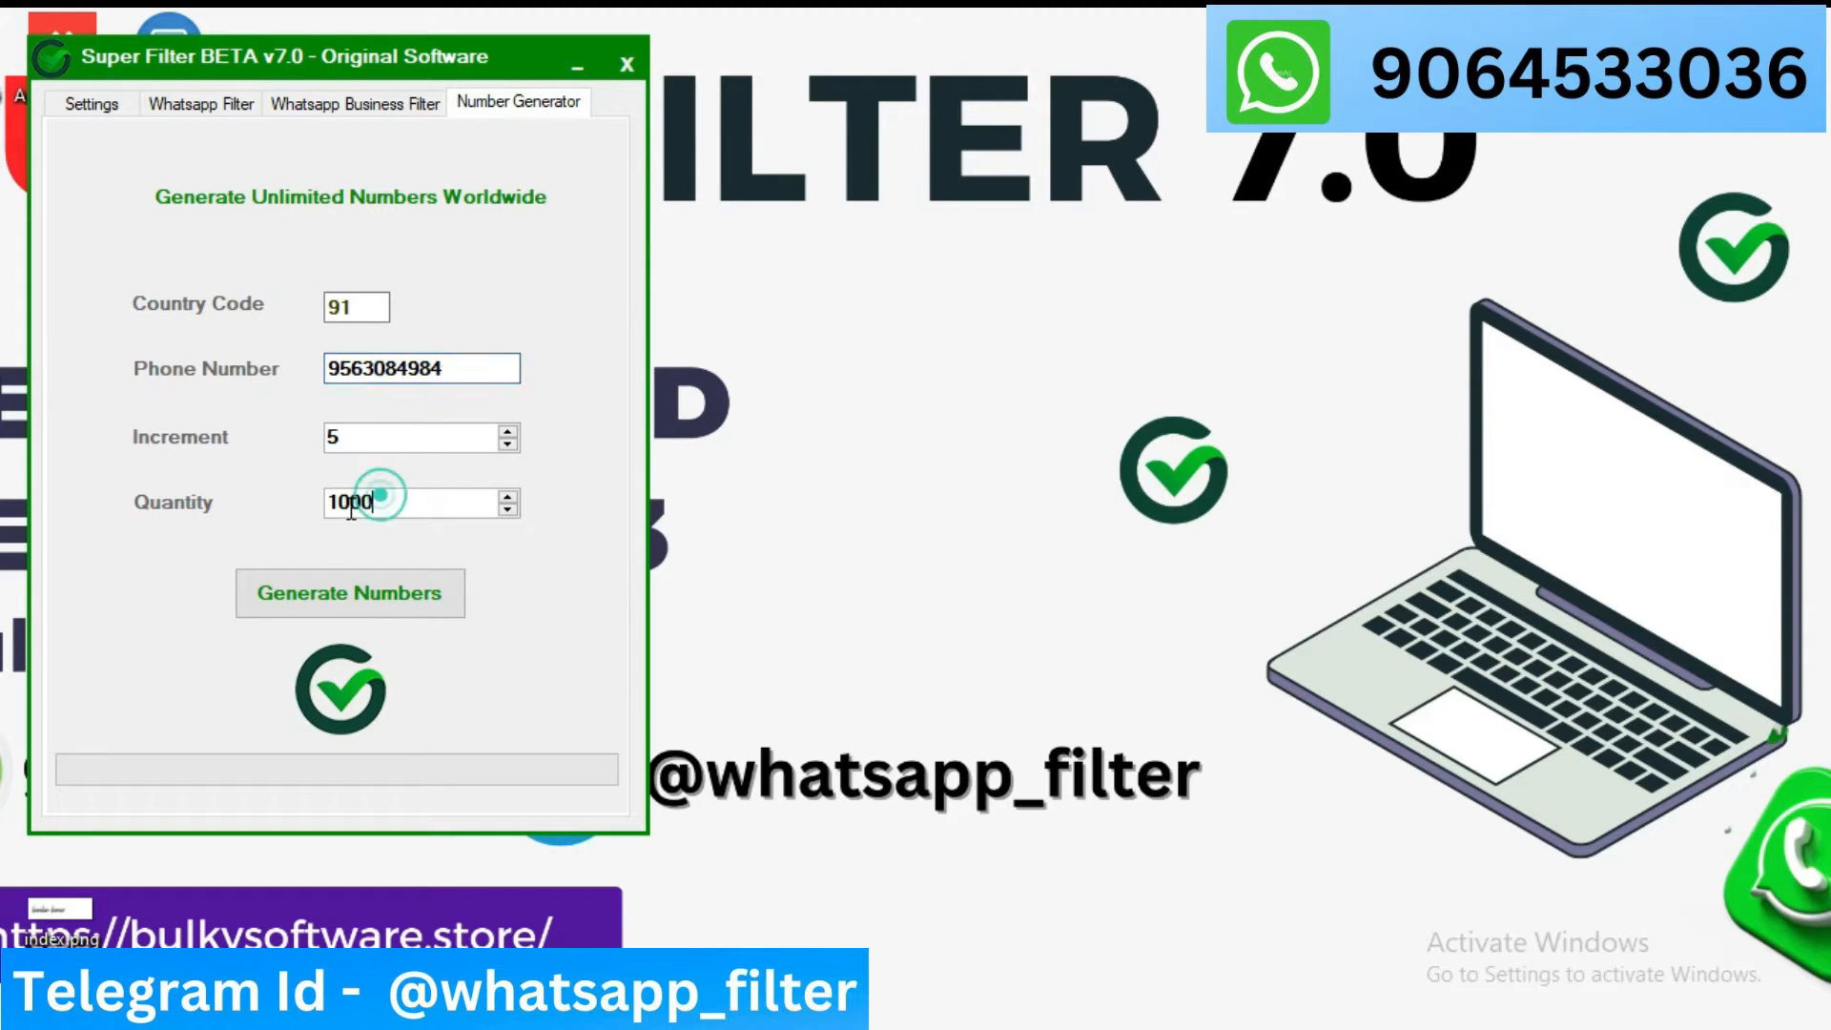
pyautogui.write('2000')
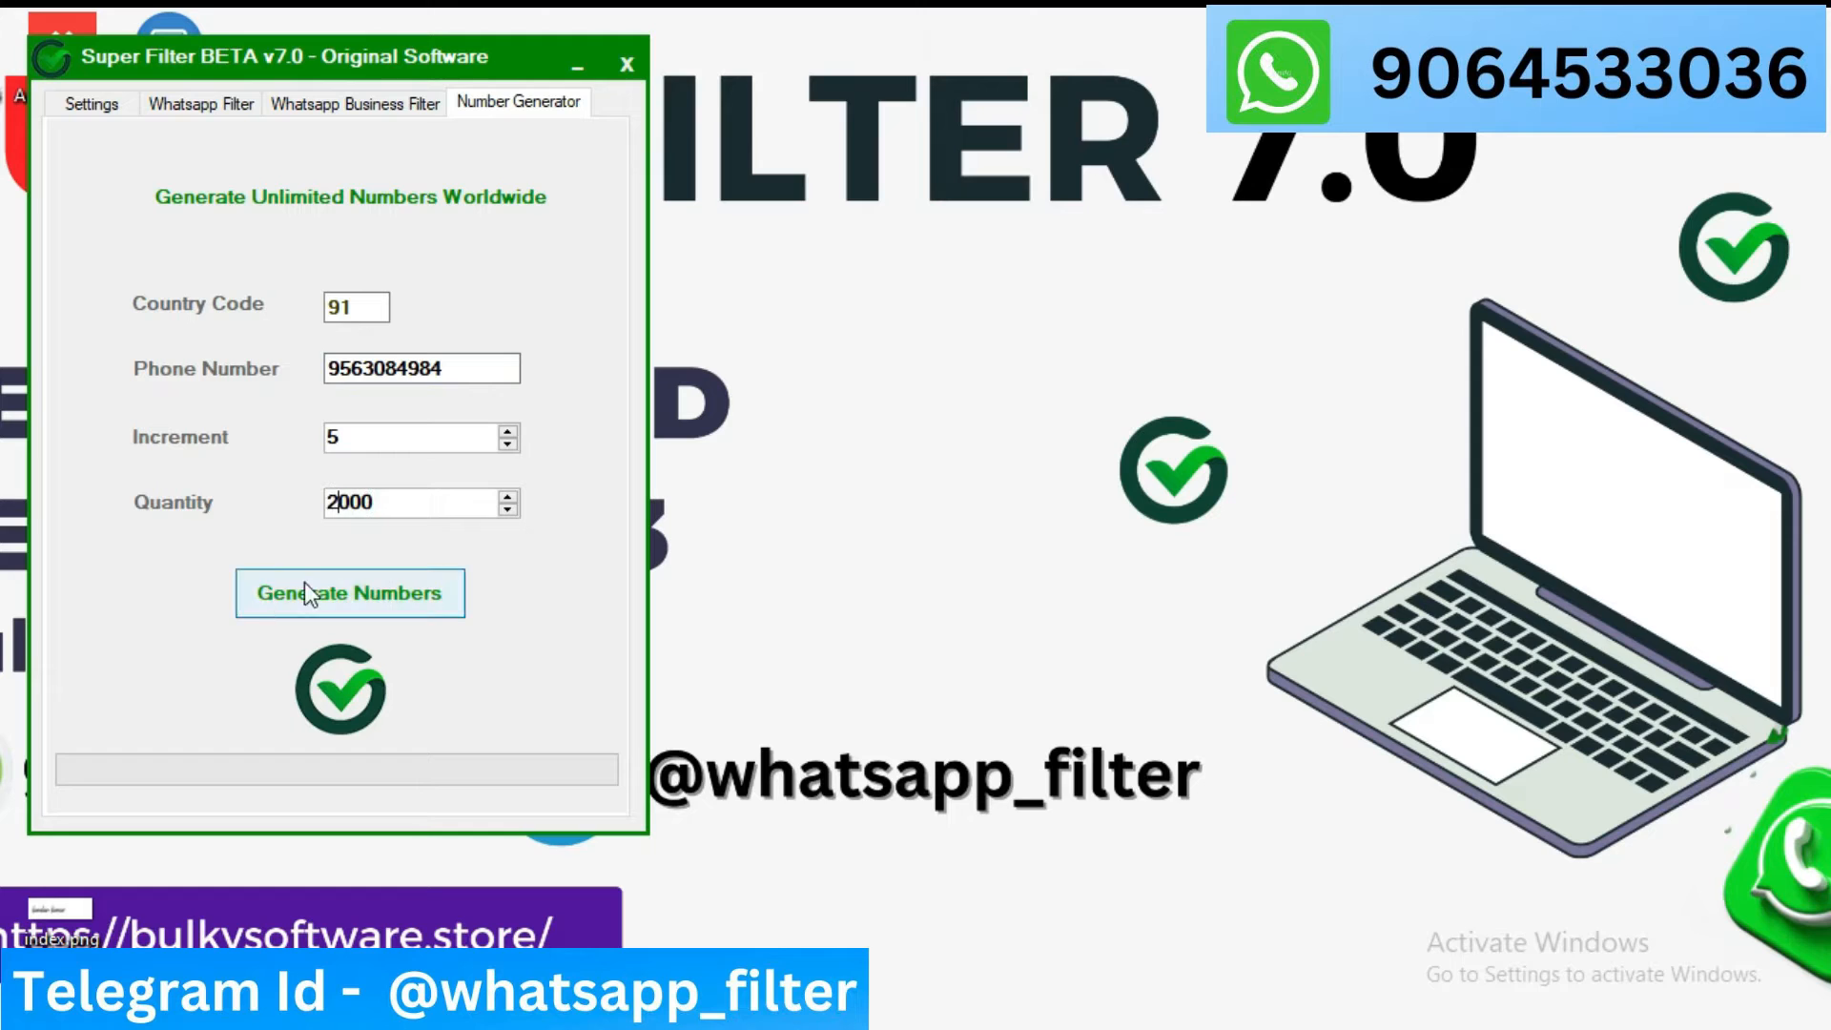
pyautogui.click(349, 593)
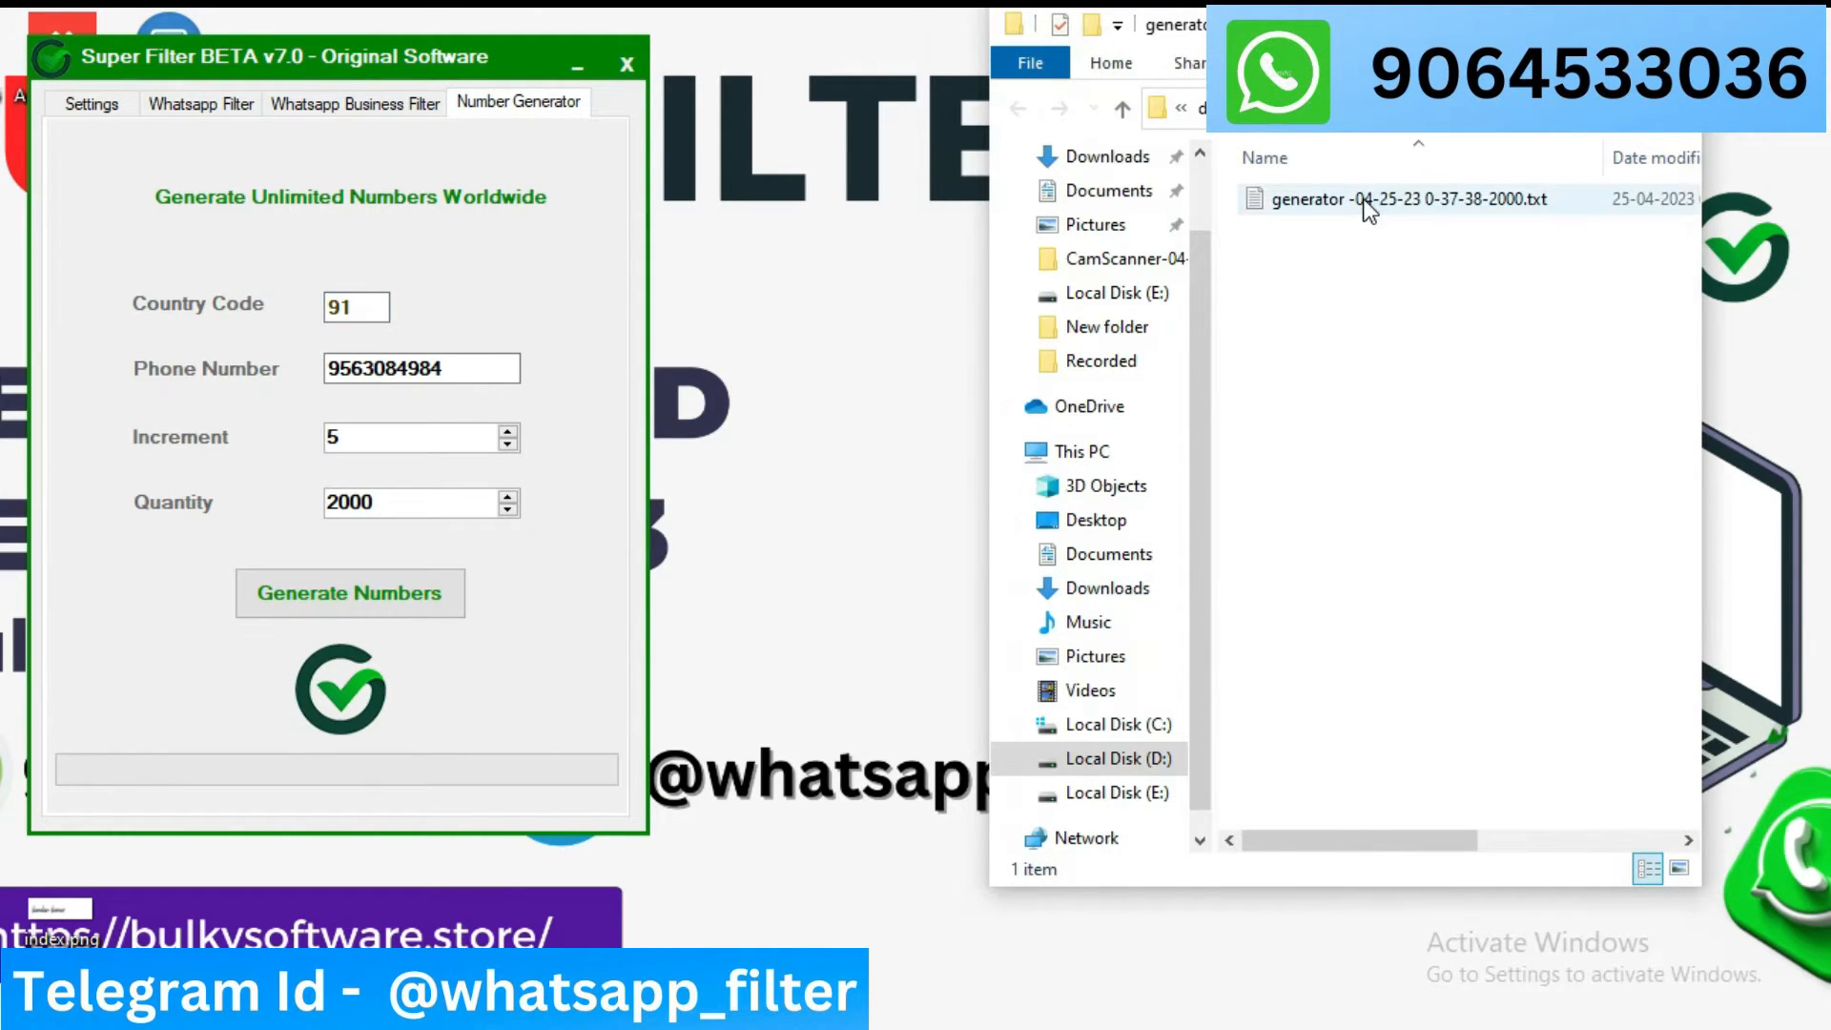
pyautogui.click(1398, 199)
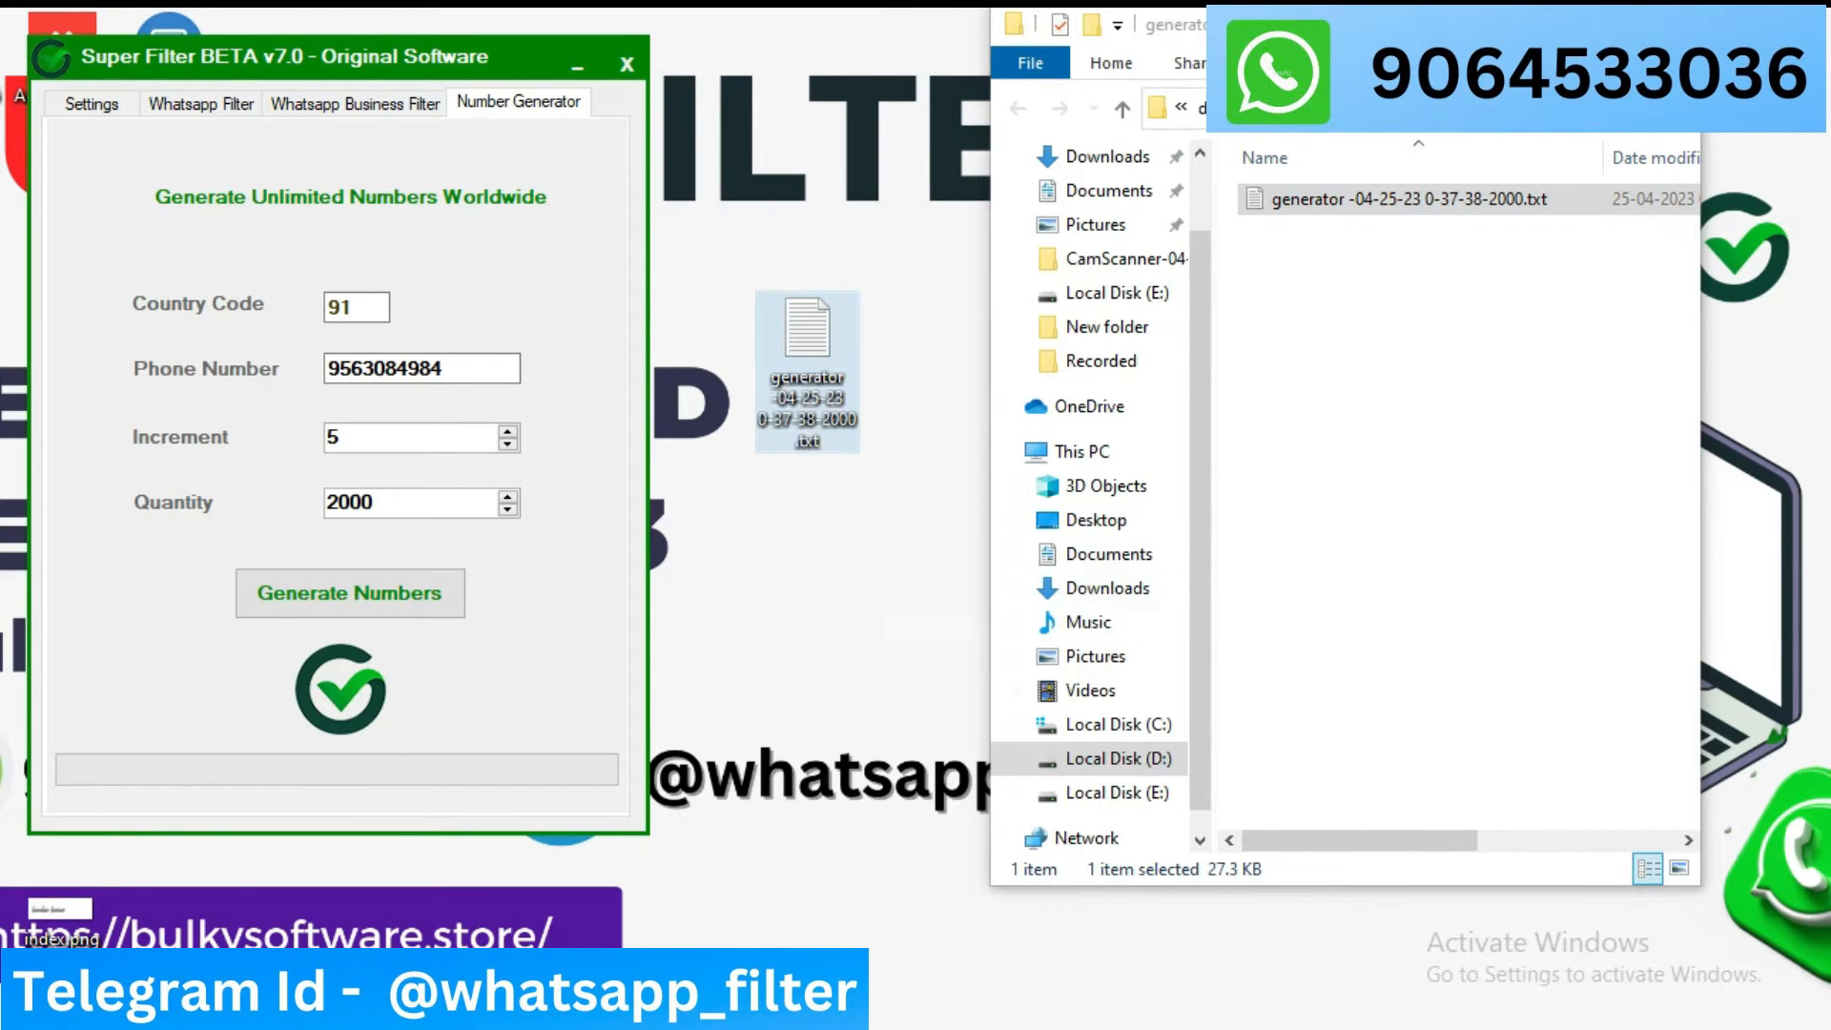
# - From Settings, open the WhatsApp Business filter channel 'abc' to launch WhatsApp Web
pyautogui.click(355, 103)
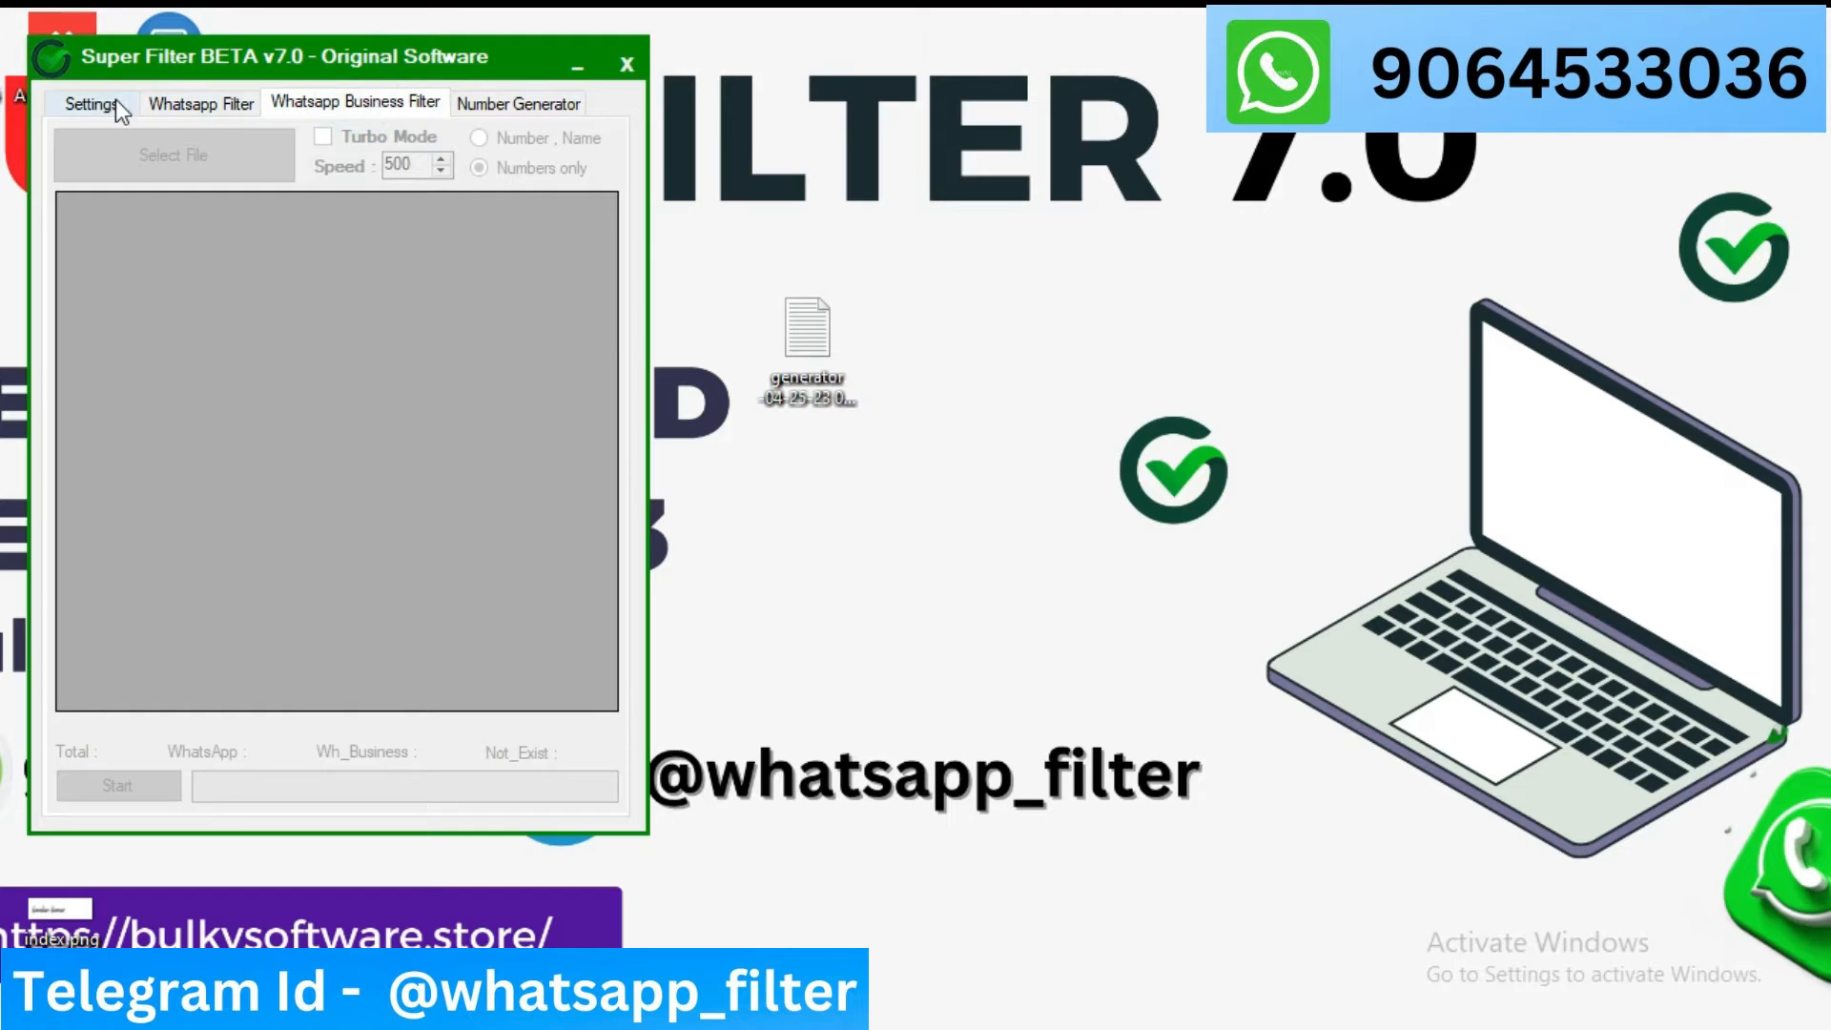
pyautogui.click(93, 103)
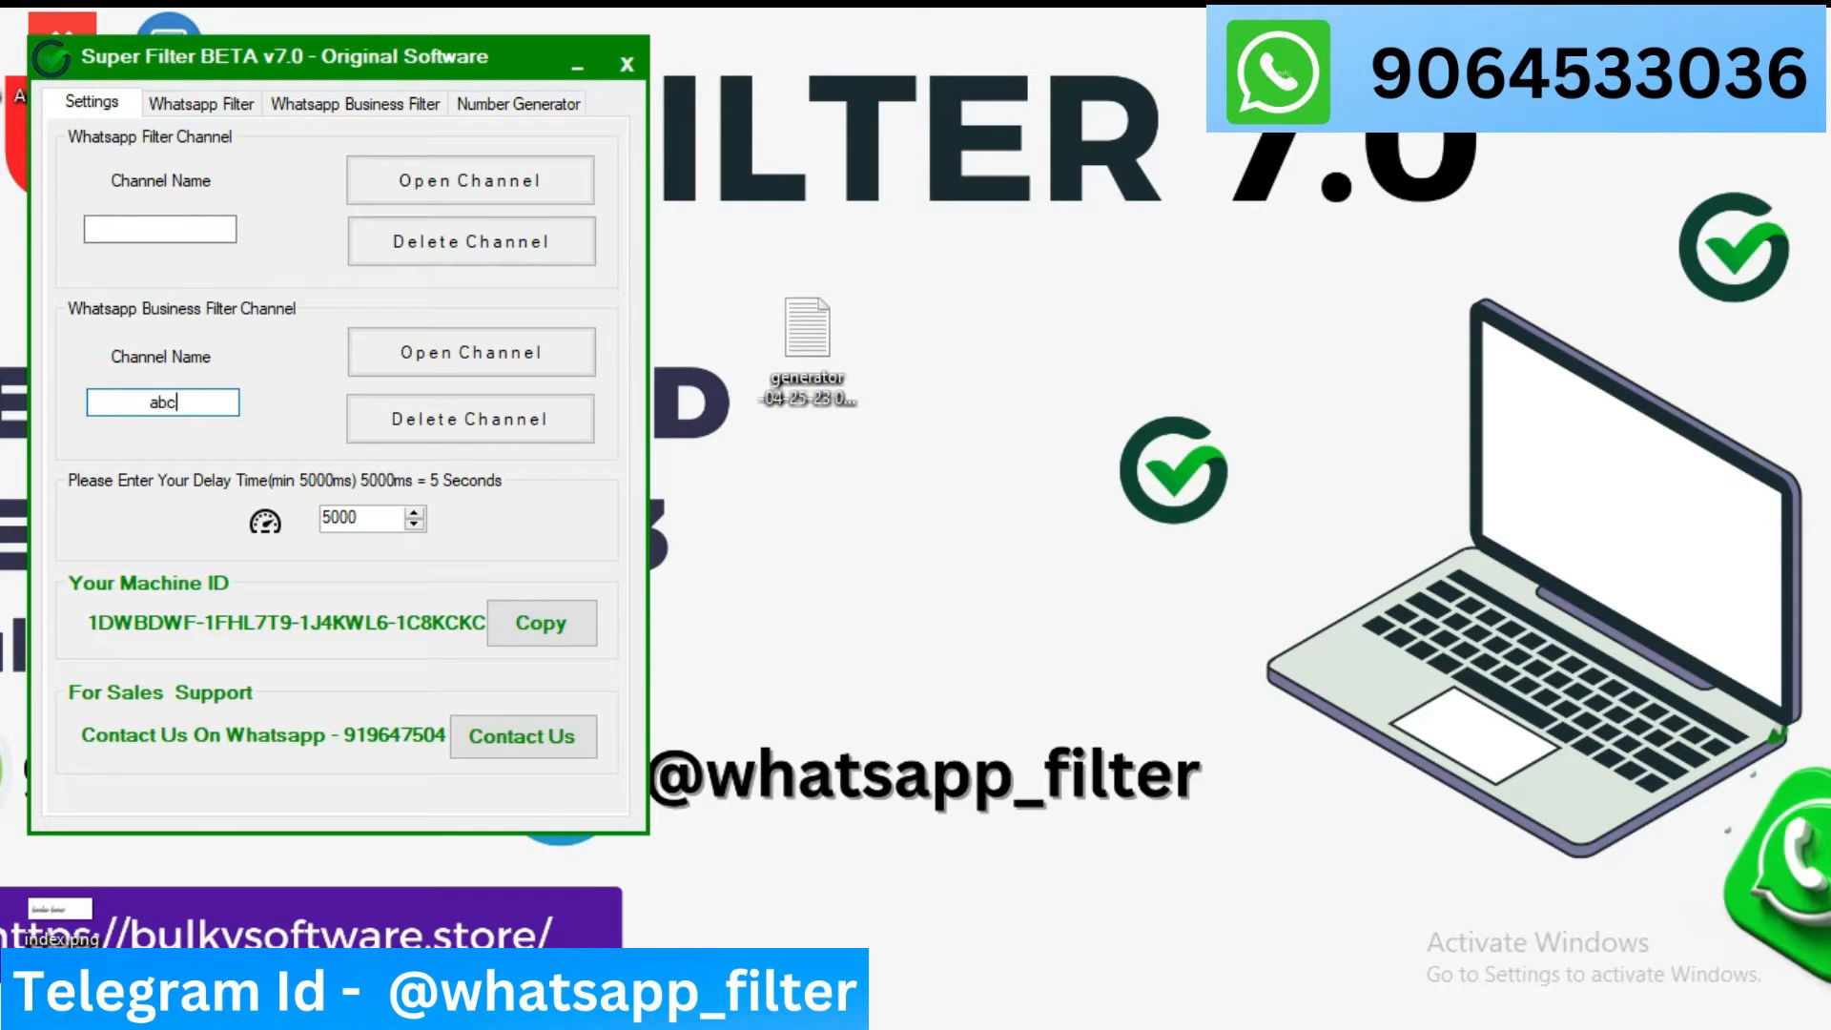
pyautogui.click(469, 352)
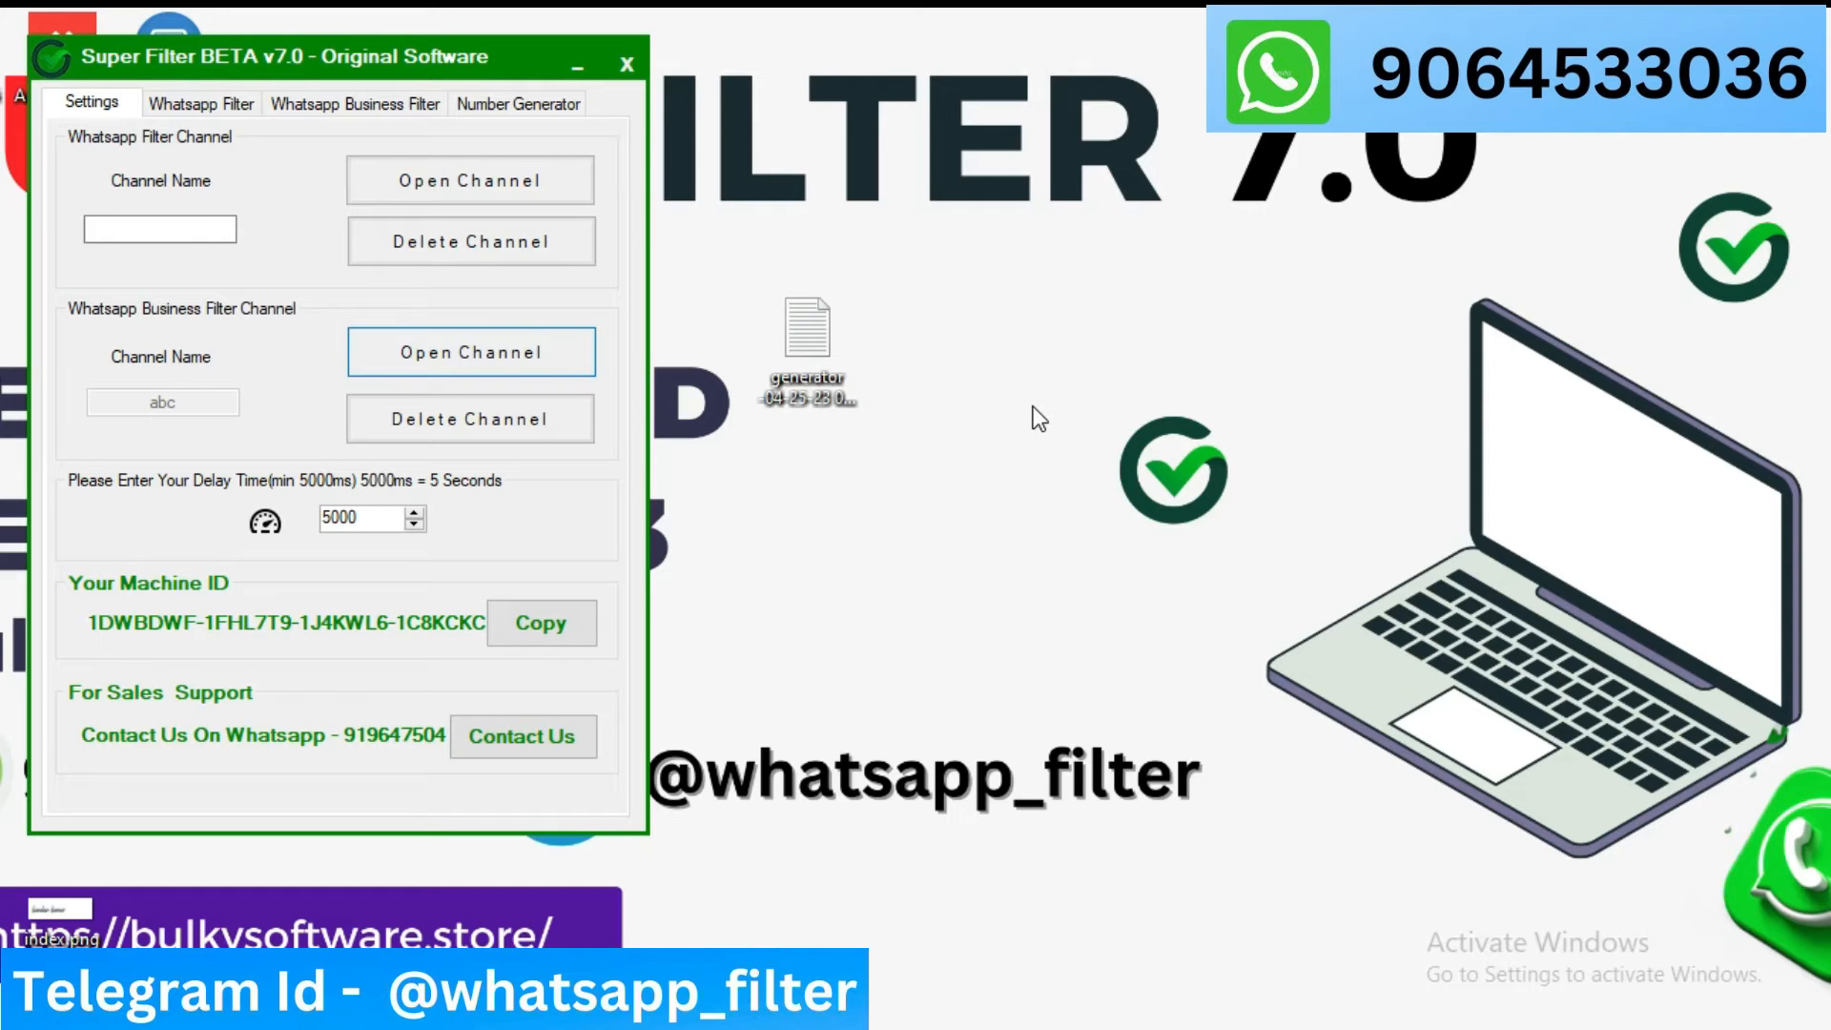
pyautogui.click(469, 352)
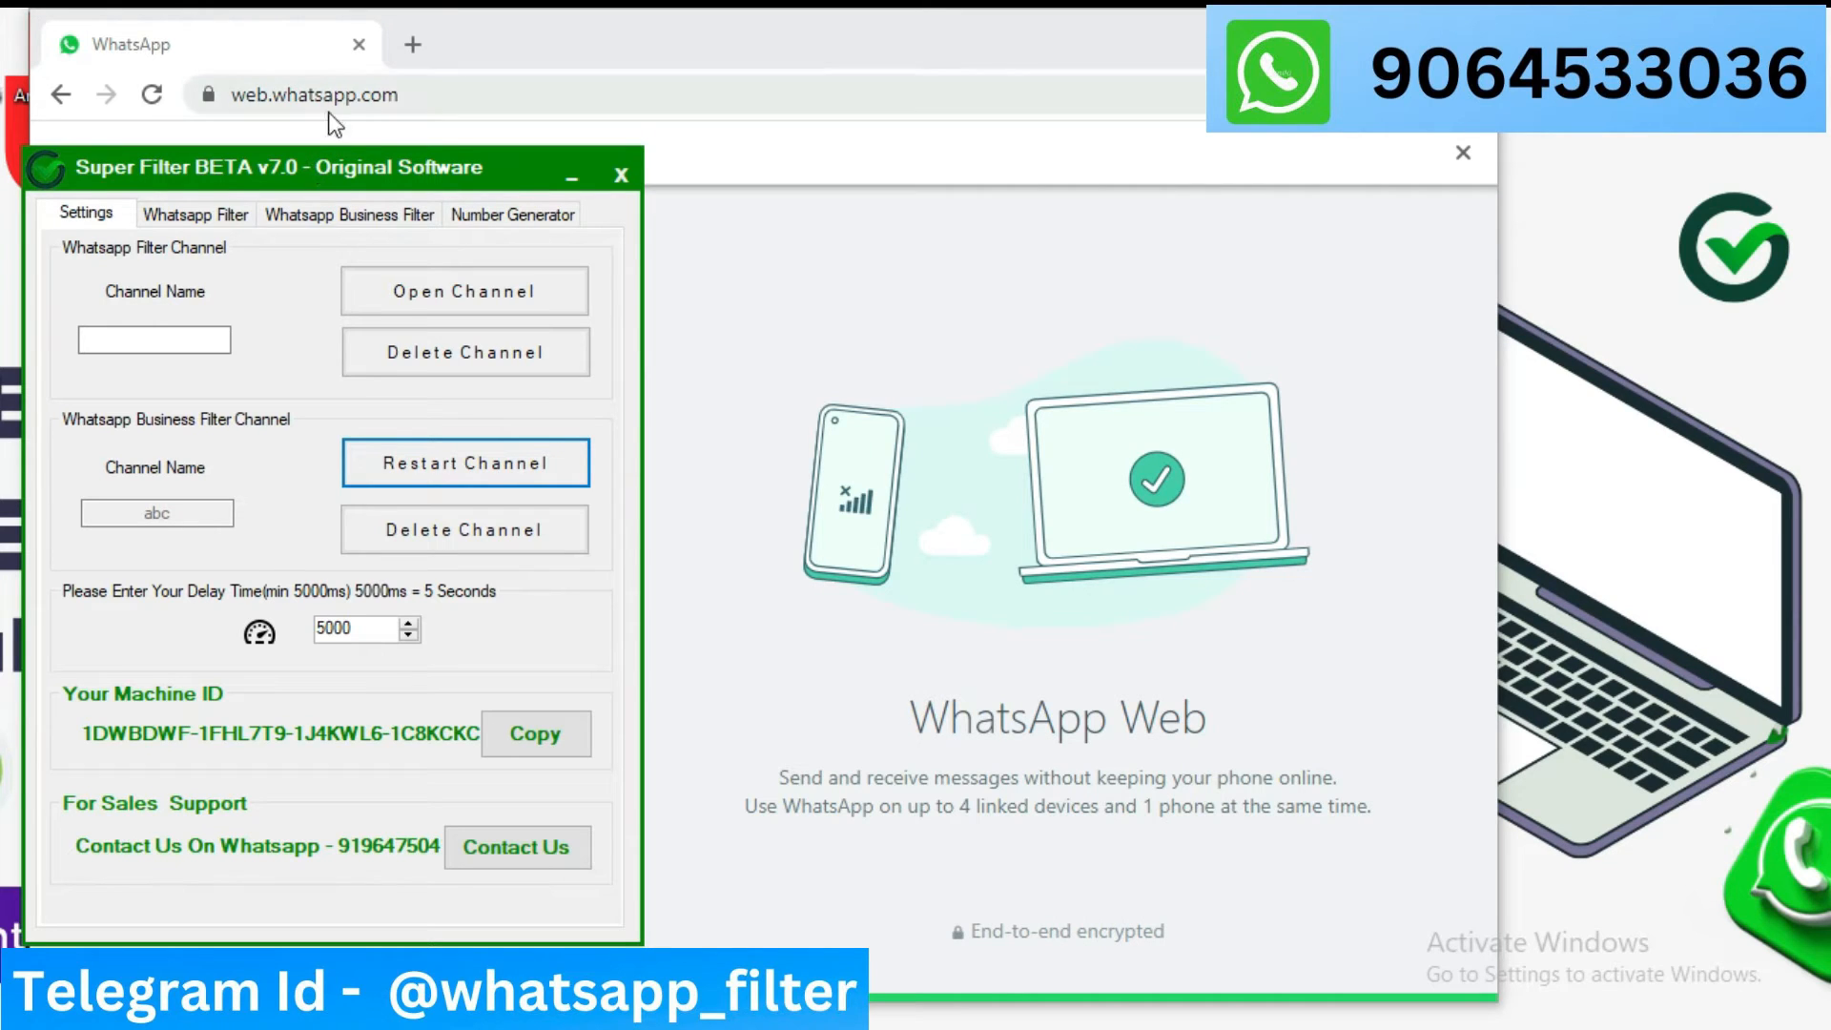
# - Load the 1000-number generator .txt file, enable Turbo Mode, and start filtering
pyautogui.click(348, 214)
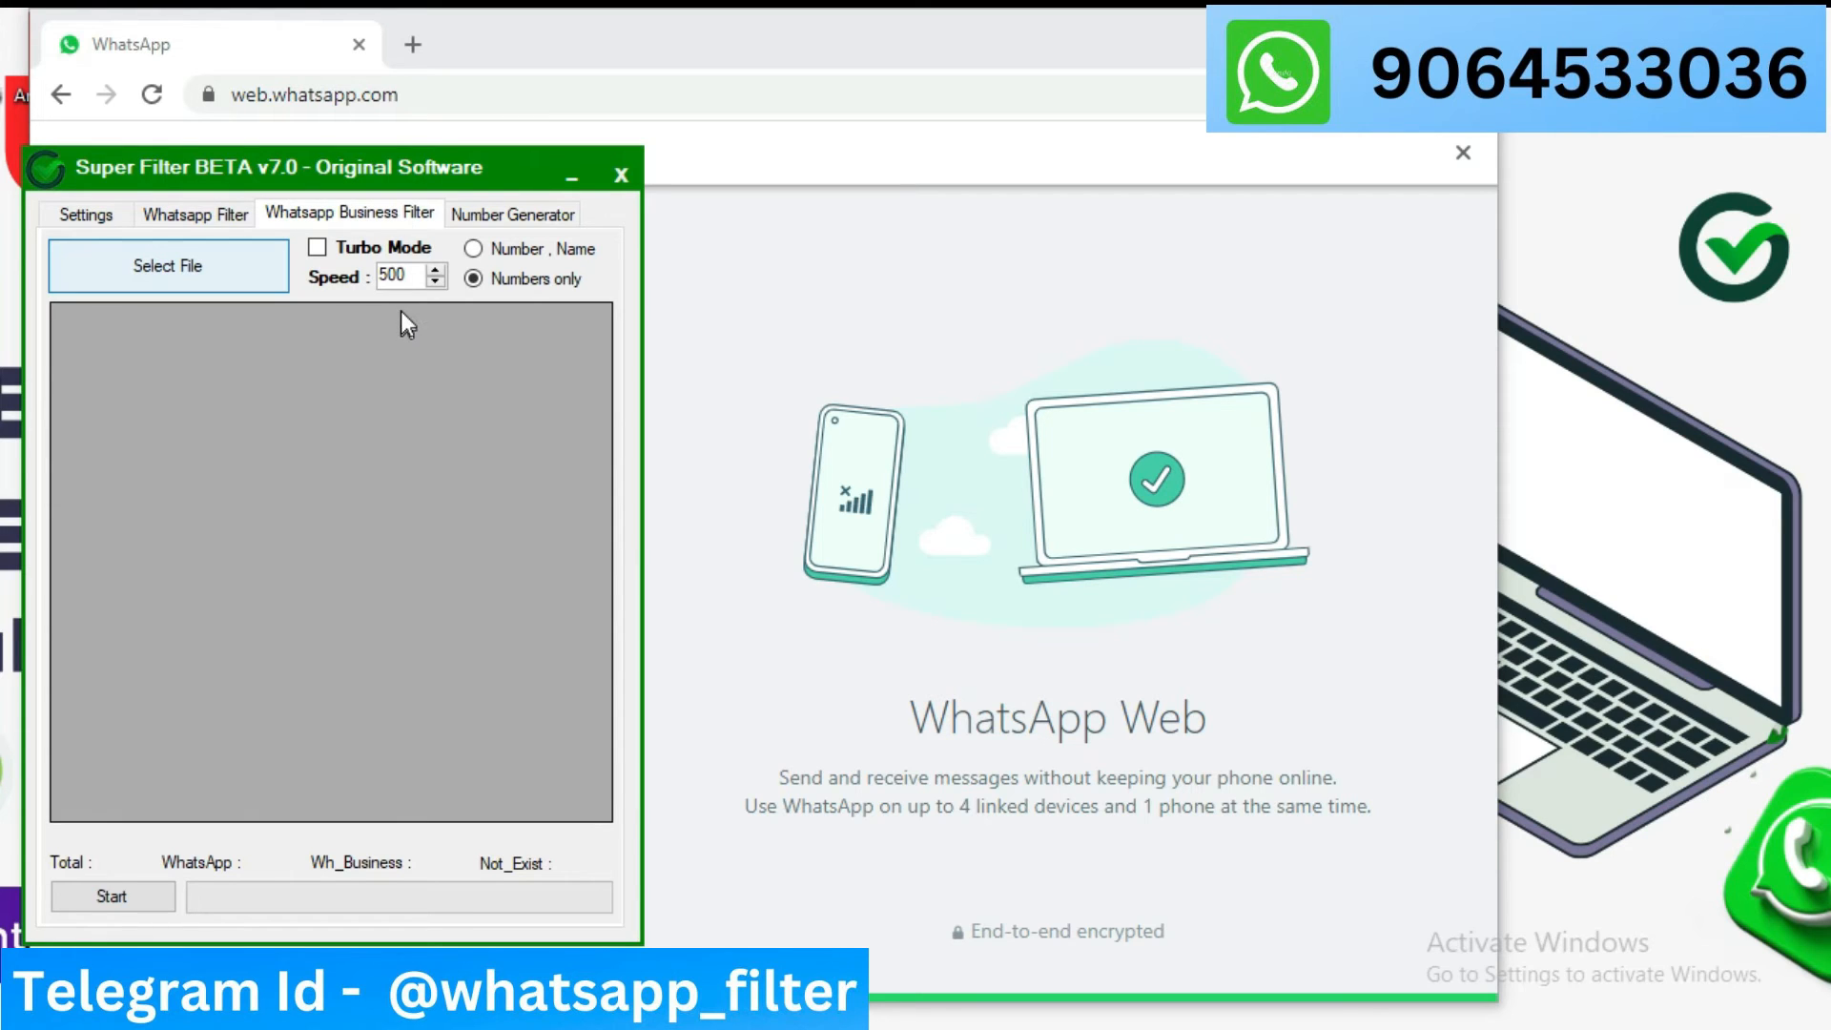
pyautogui.click(167, 265)
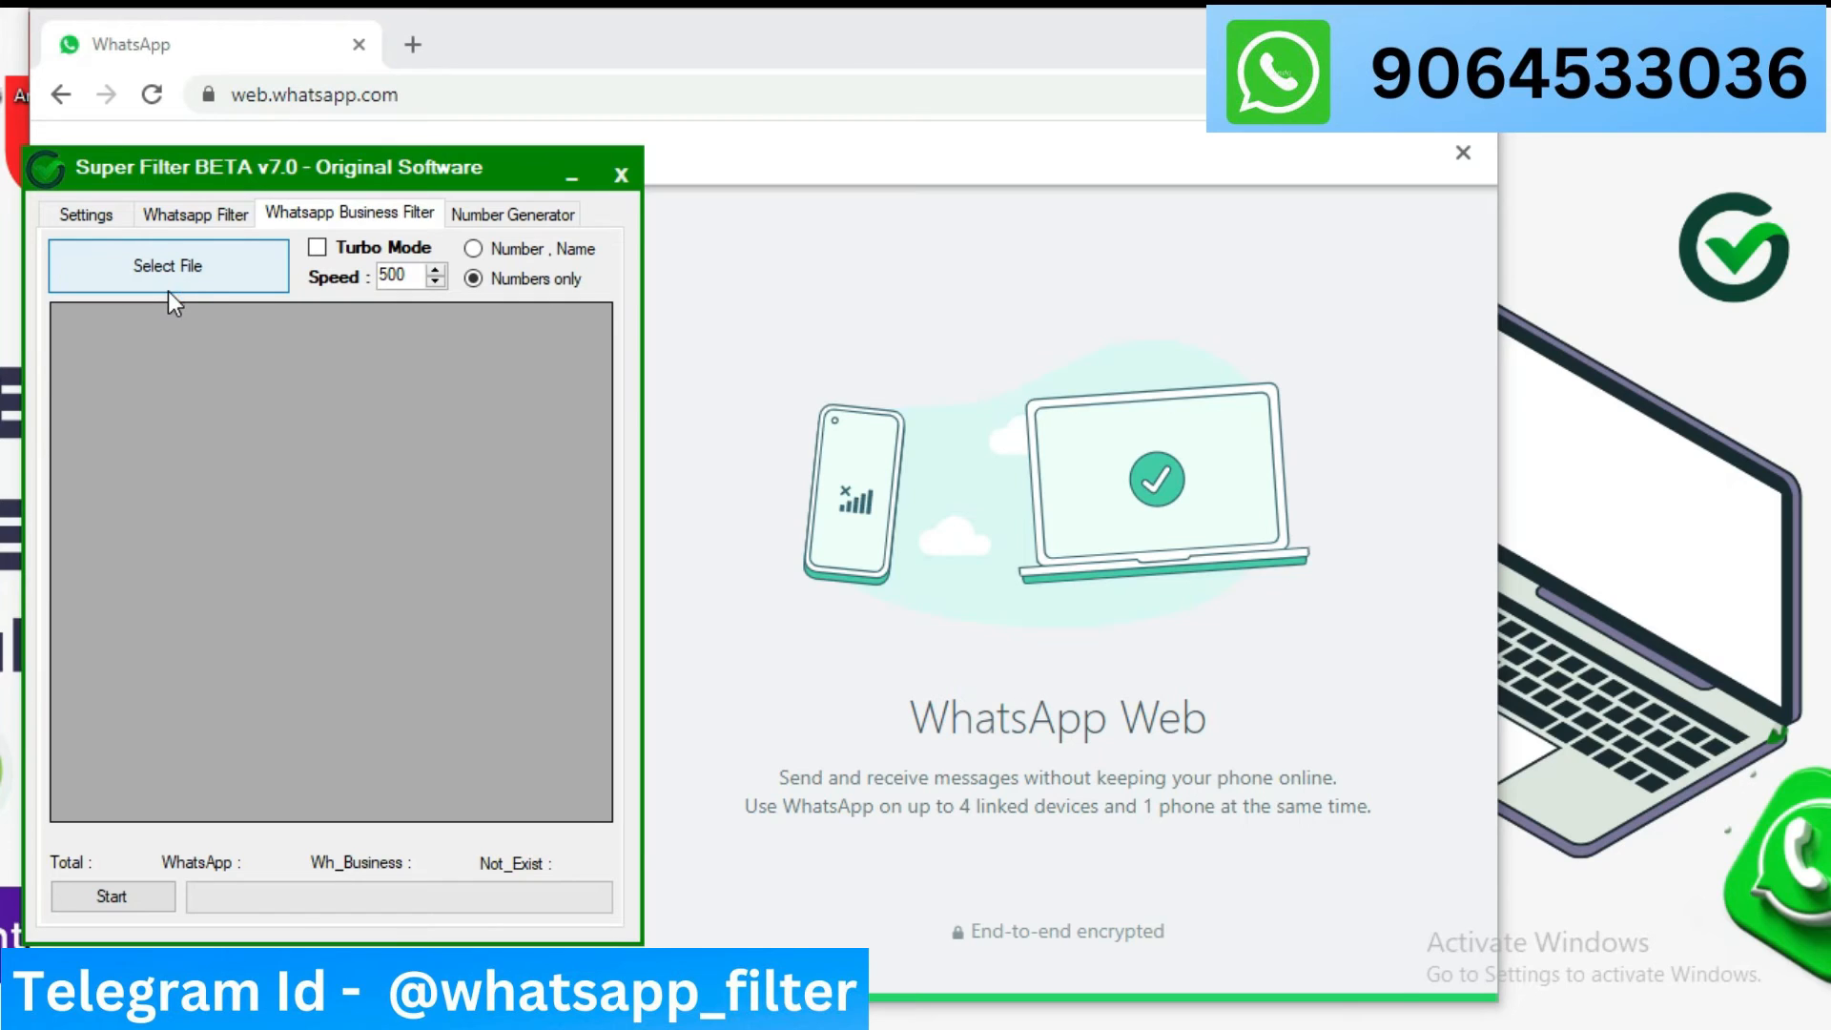
pyautogui.click(166, 266)
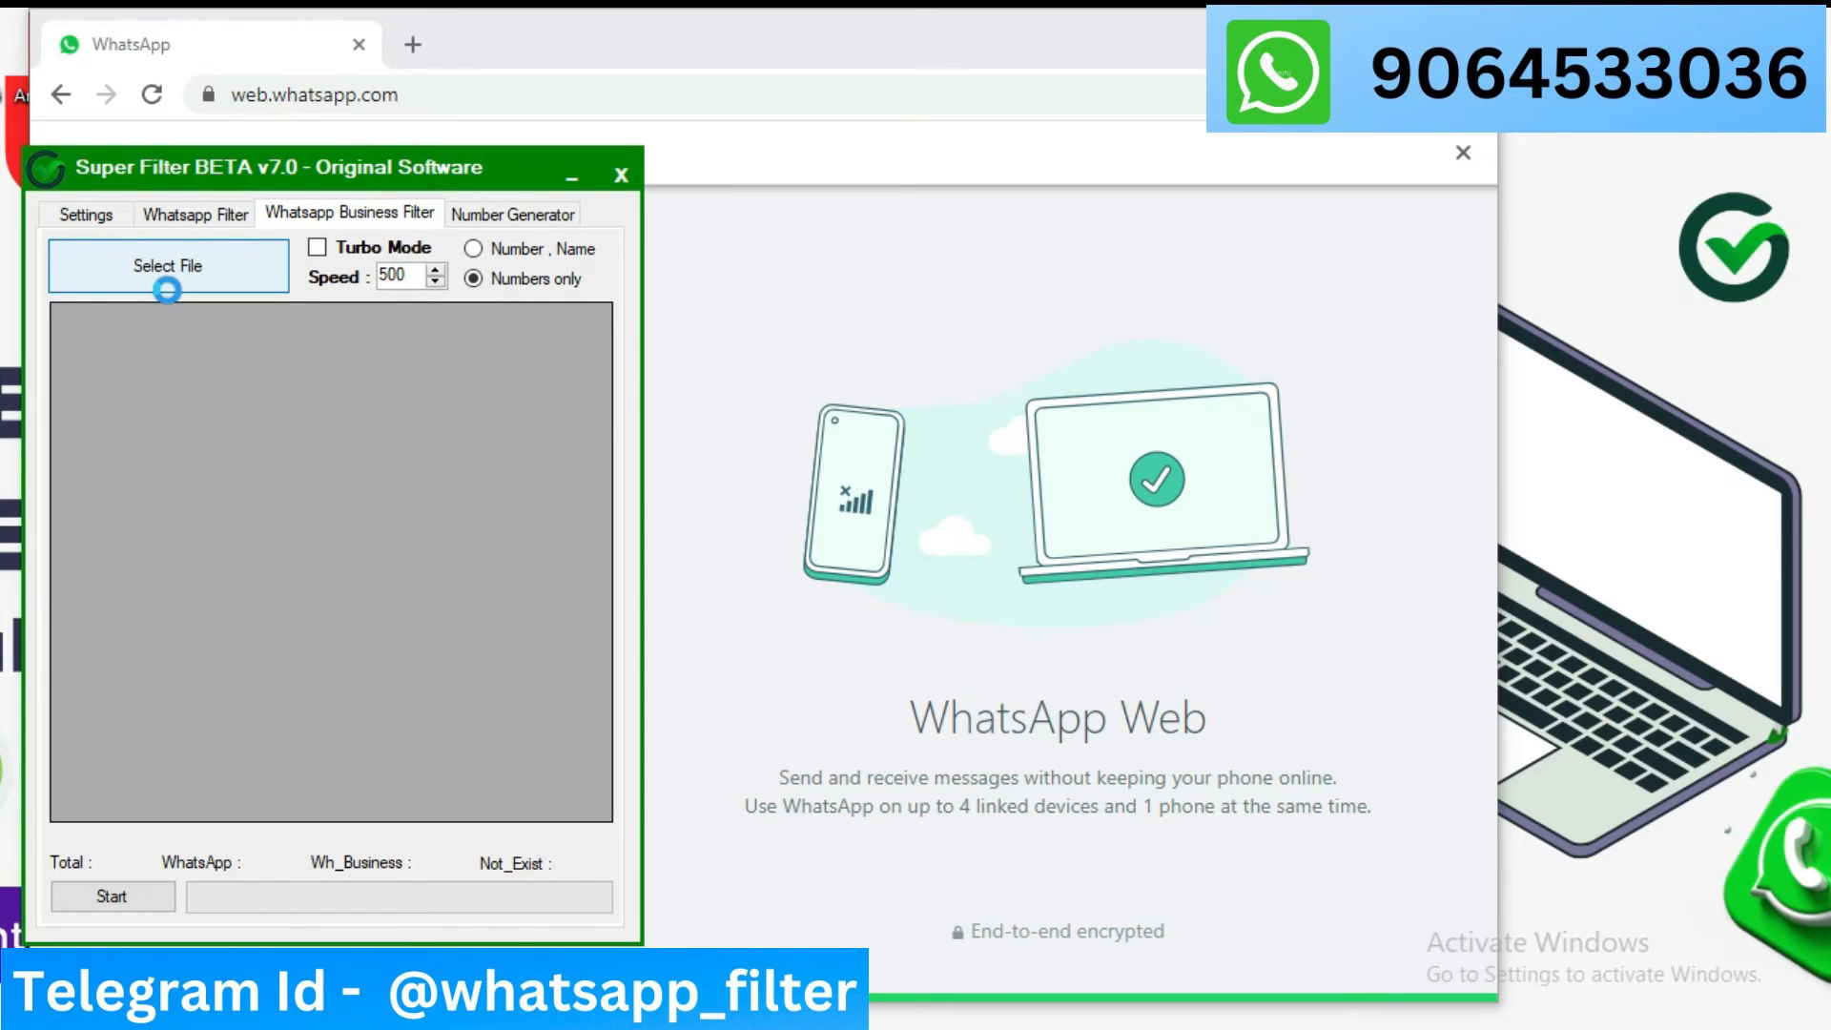
pyautogui.click(167, 265)
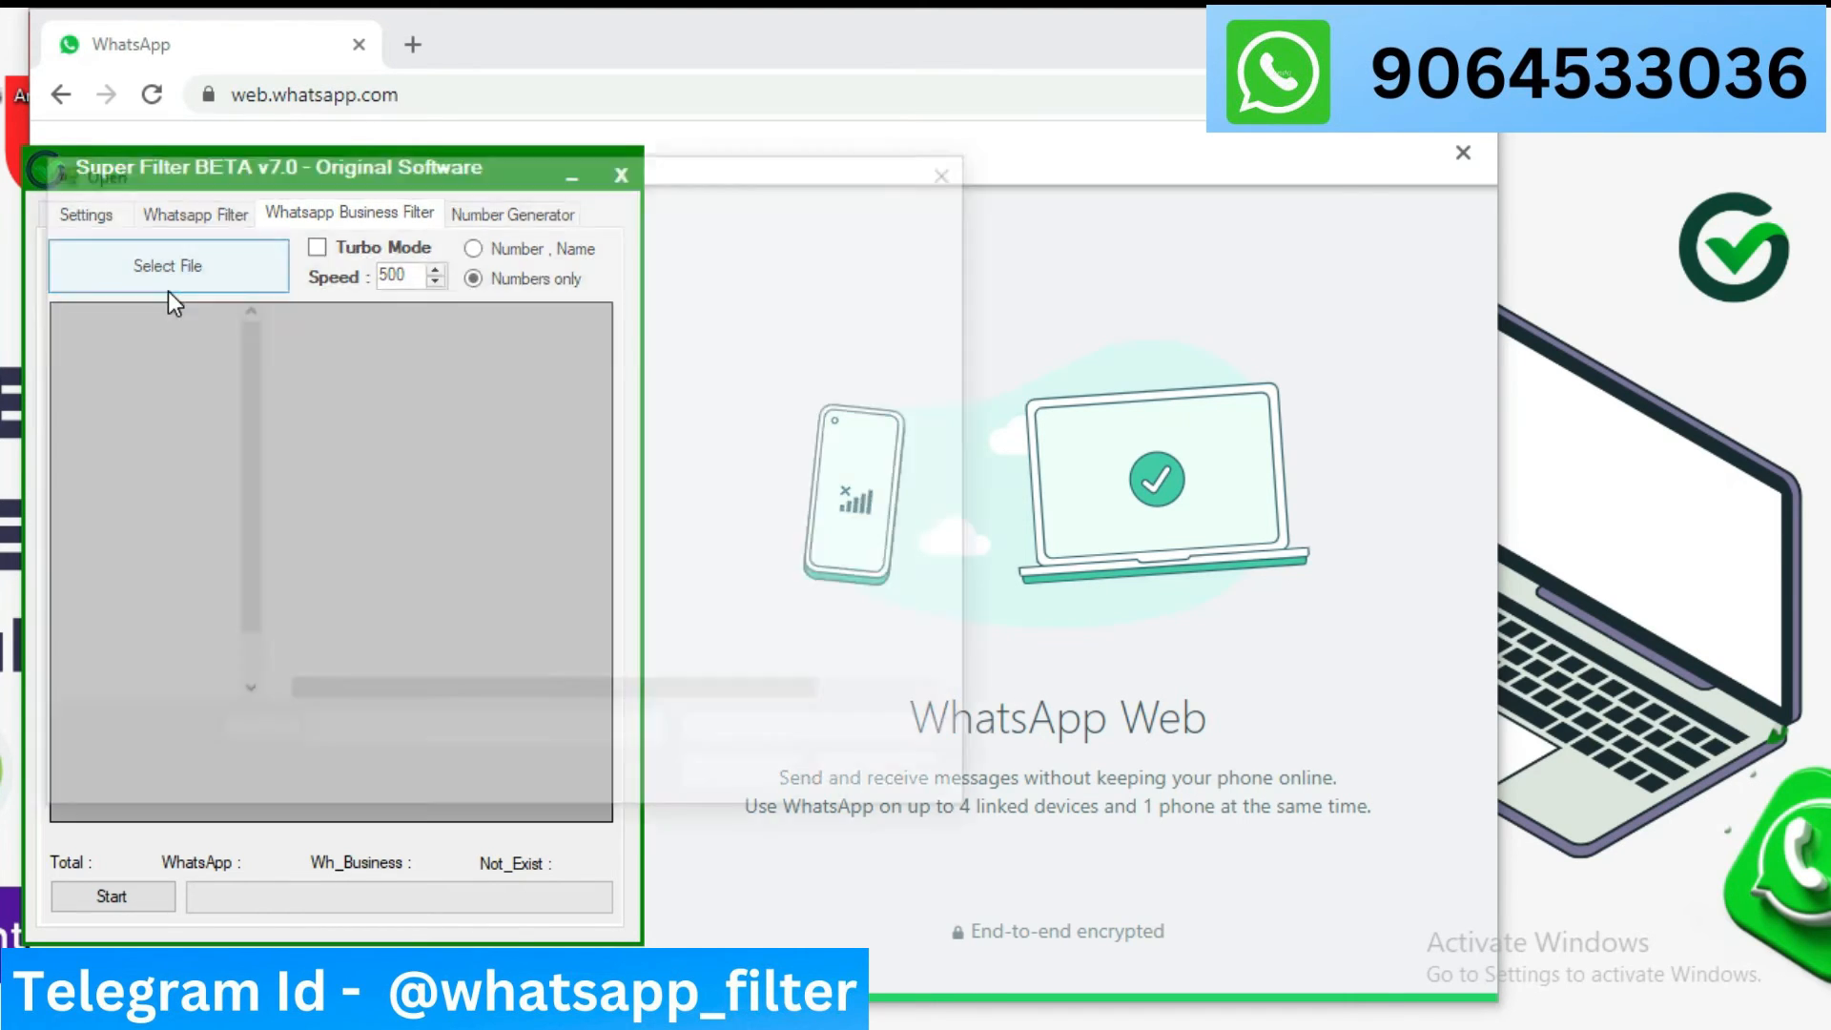
pyautogui.click(167, 265)
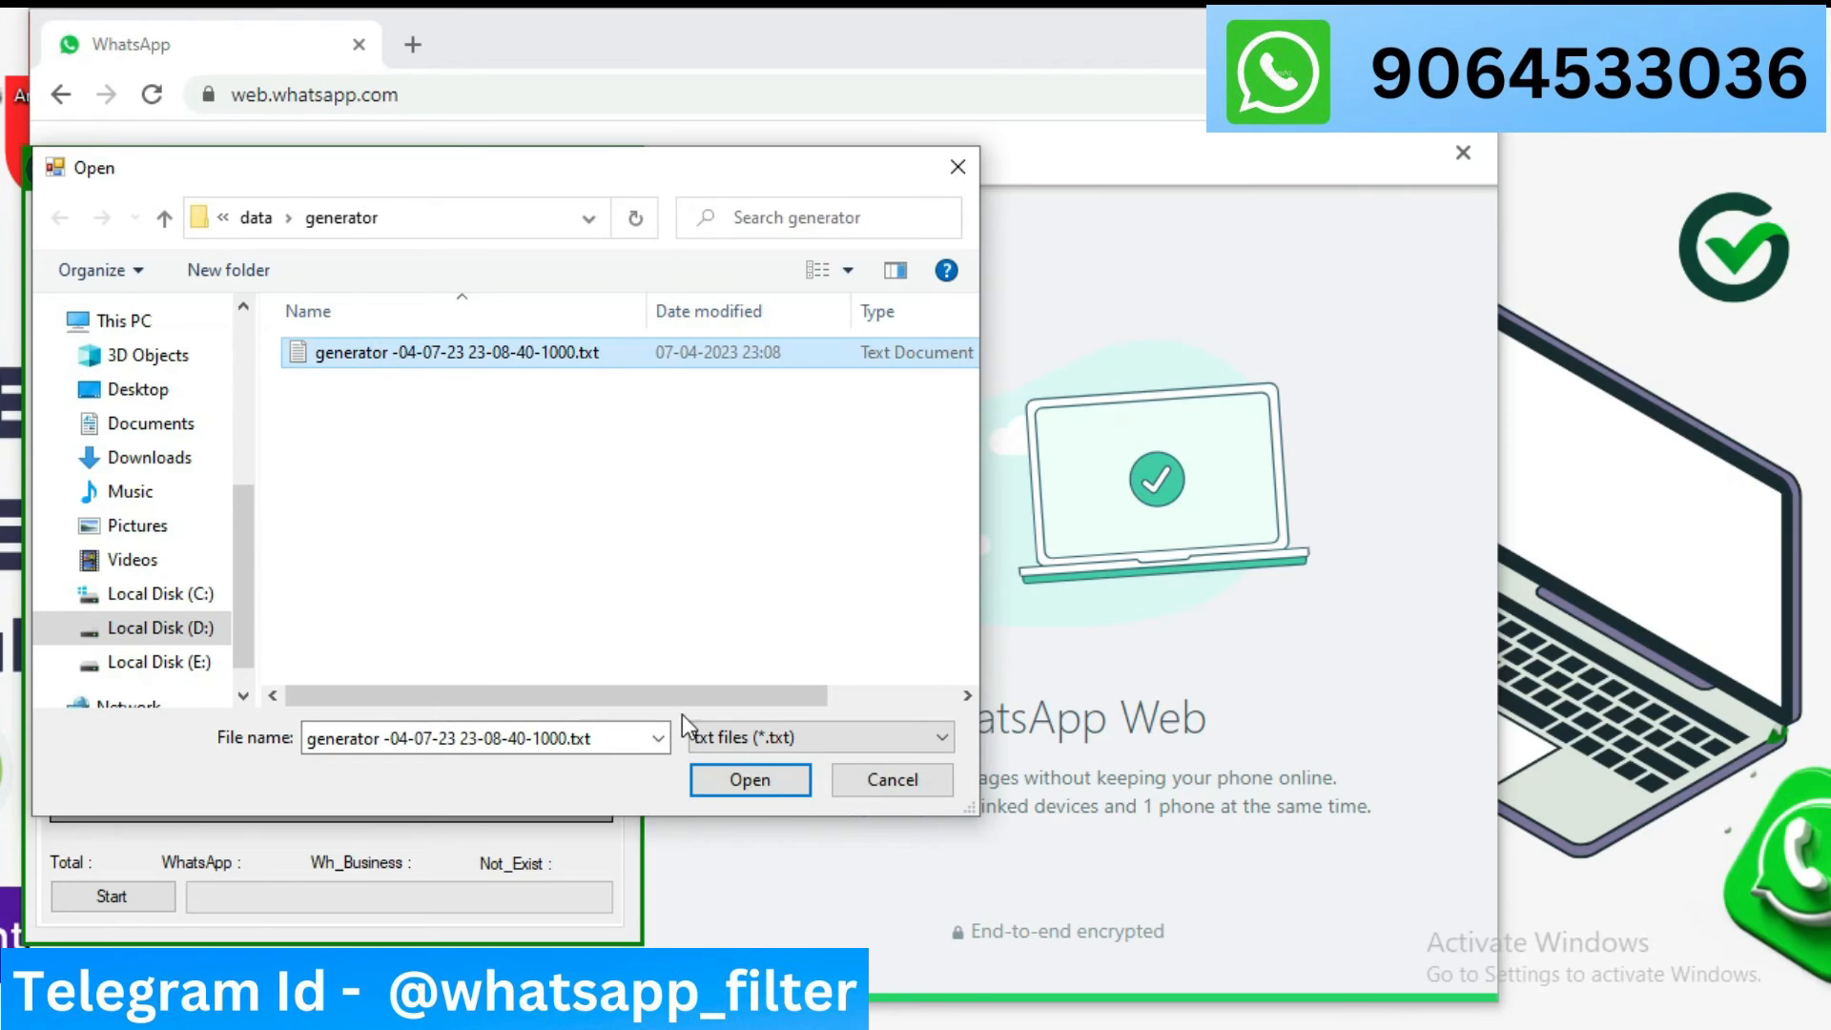
pyautogui.click(749, 780)
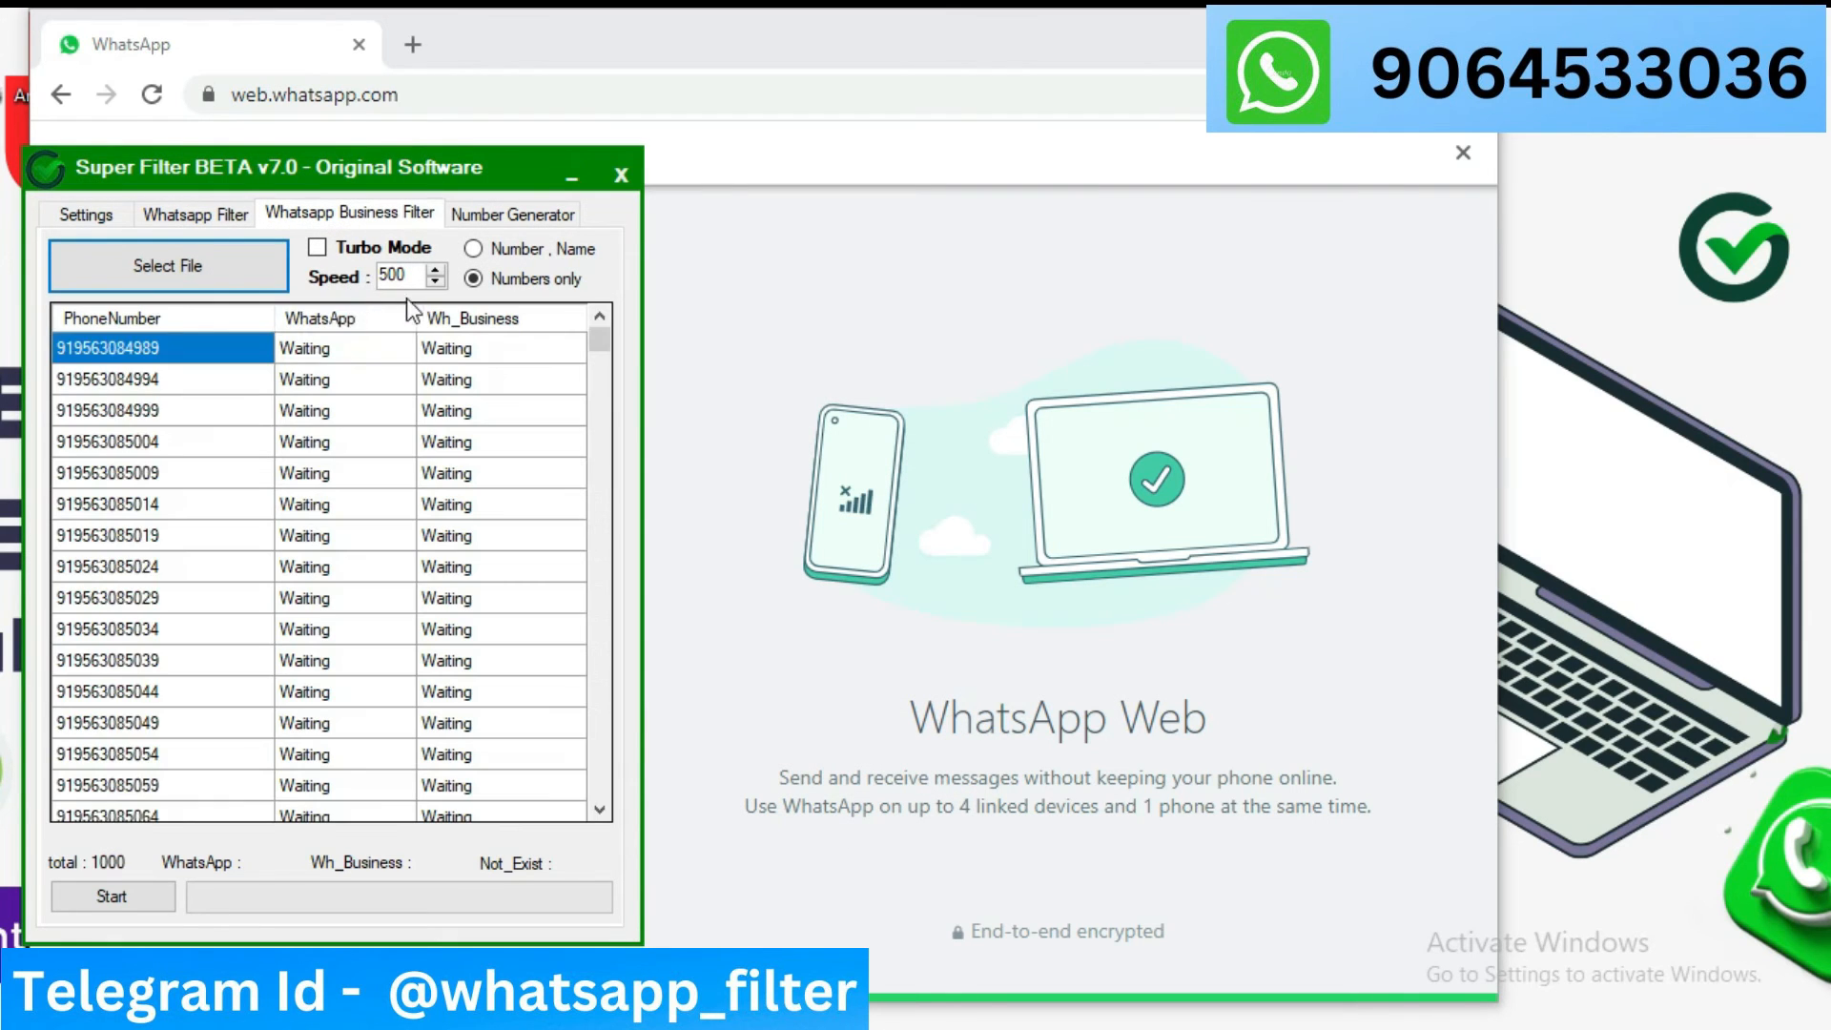
pyautogui.click(317, 246)
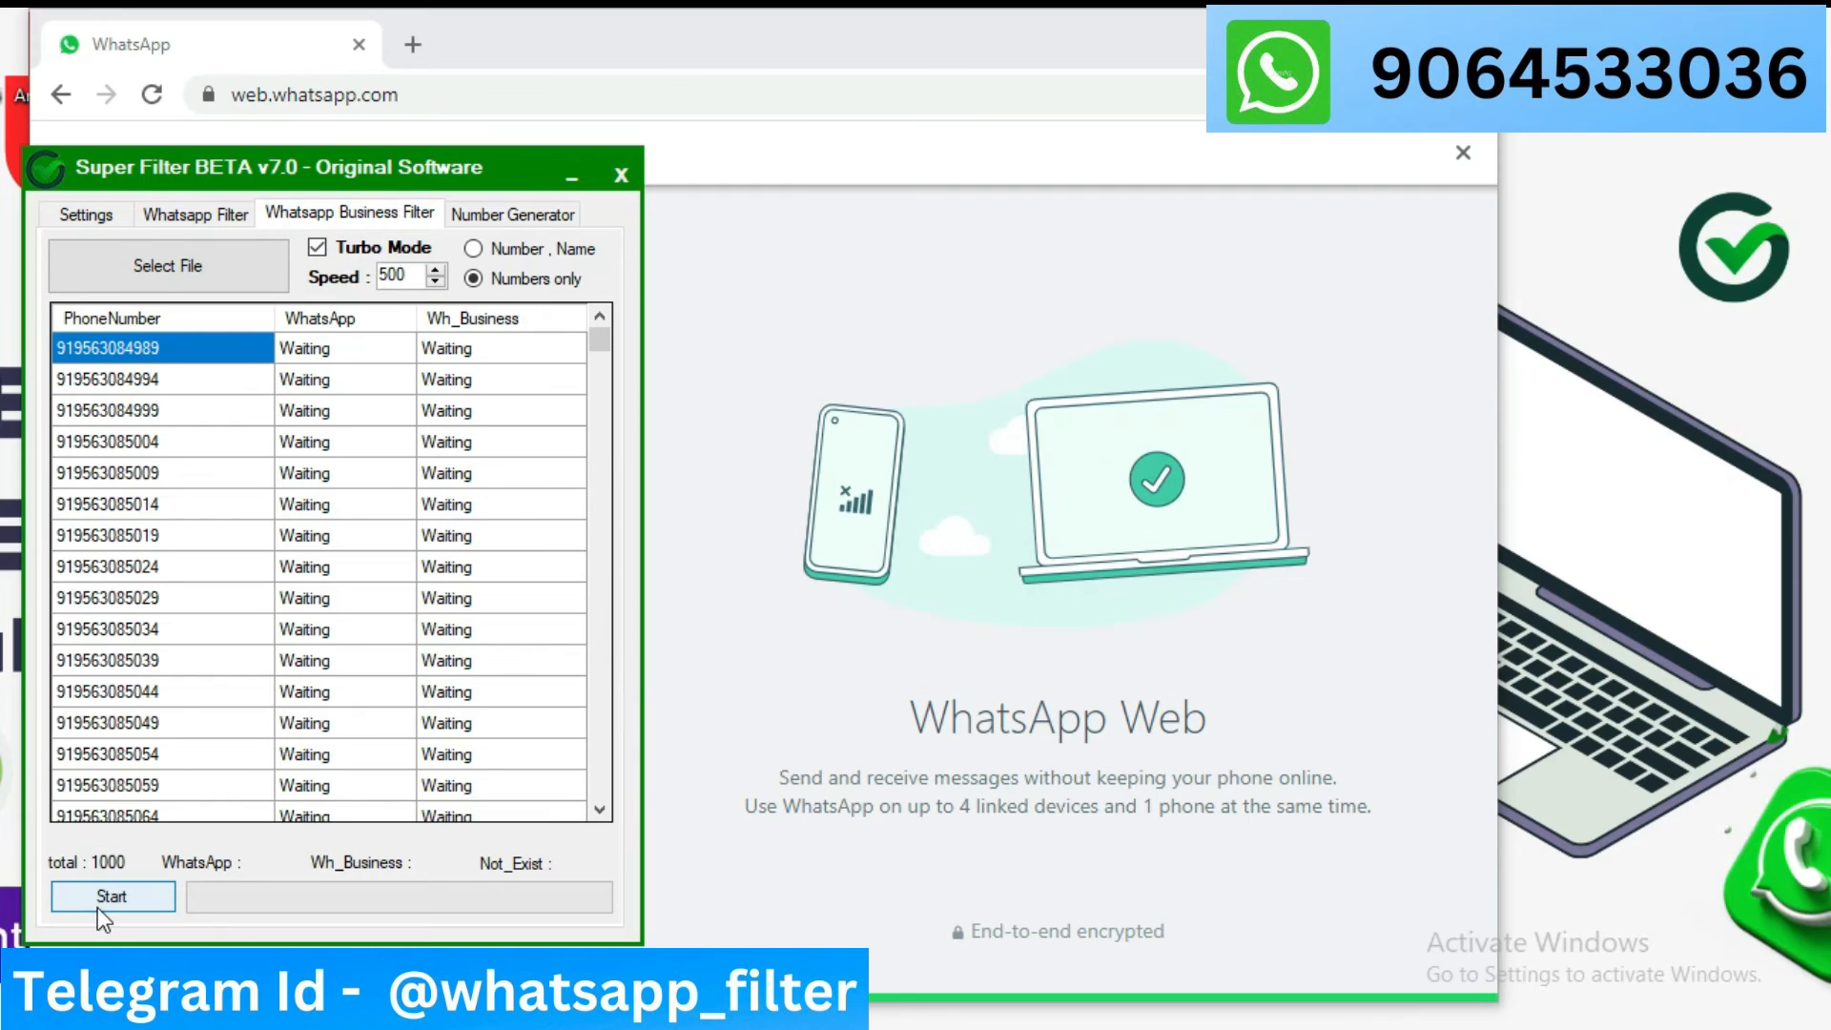
pyautogui.click(113, 895)
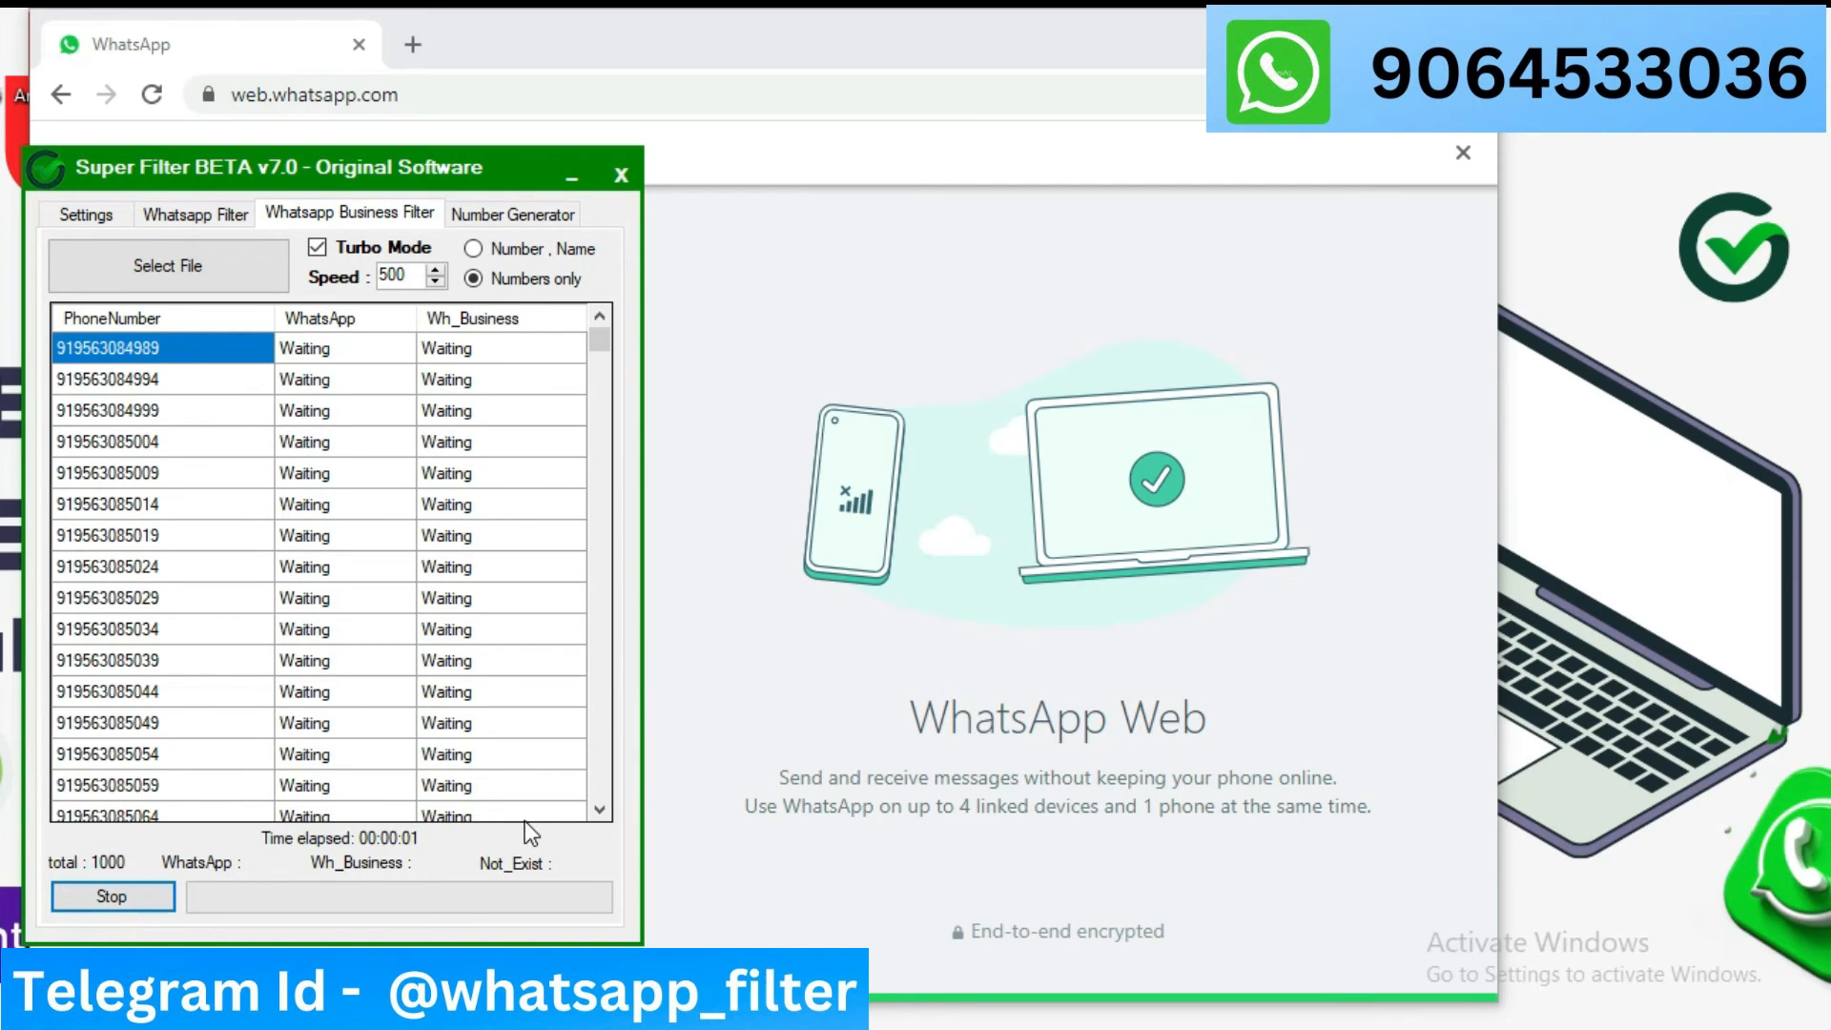